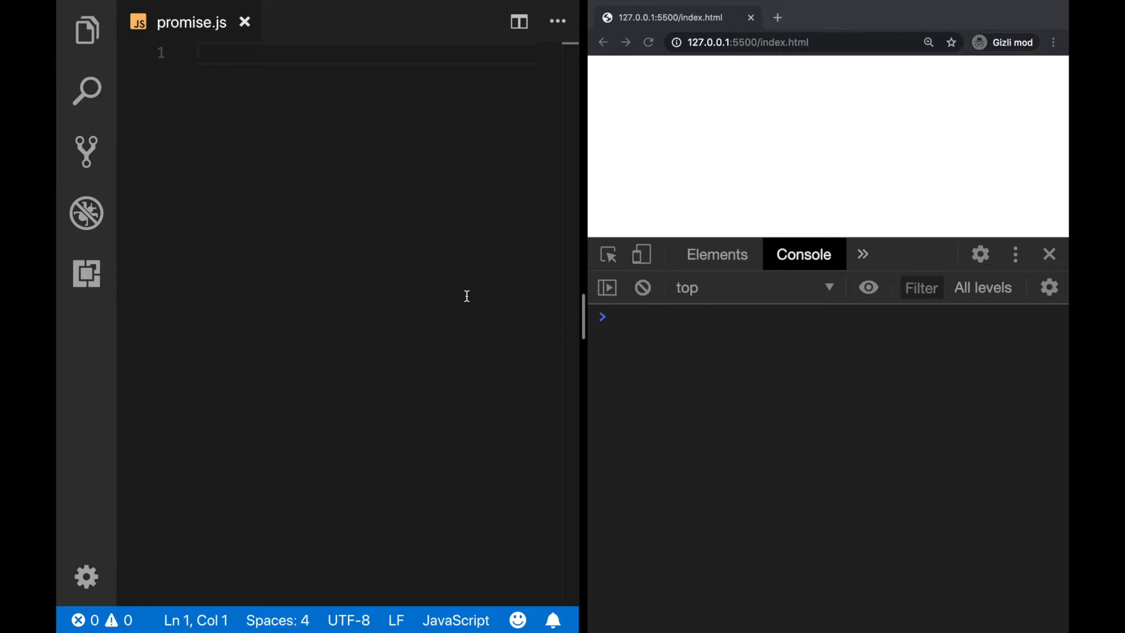
Declare const myPromise = new Promise() with an empty arrow-function executor.
type("const myPromise = n")
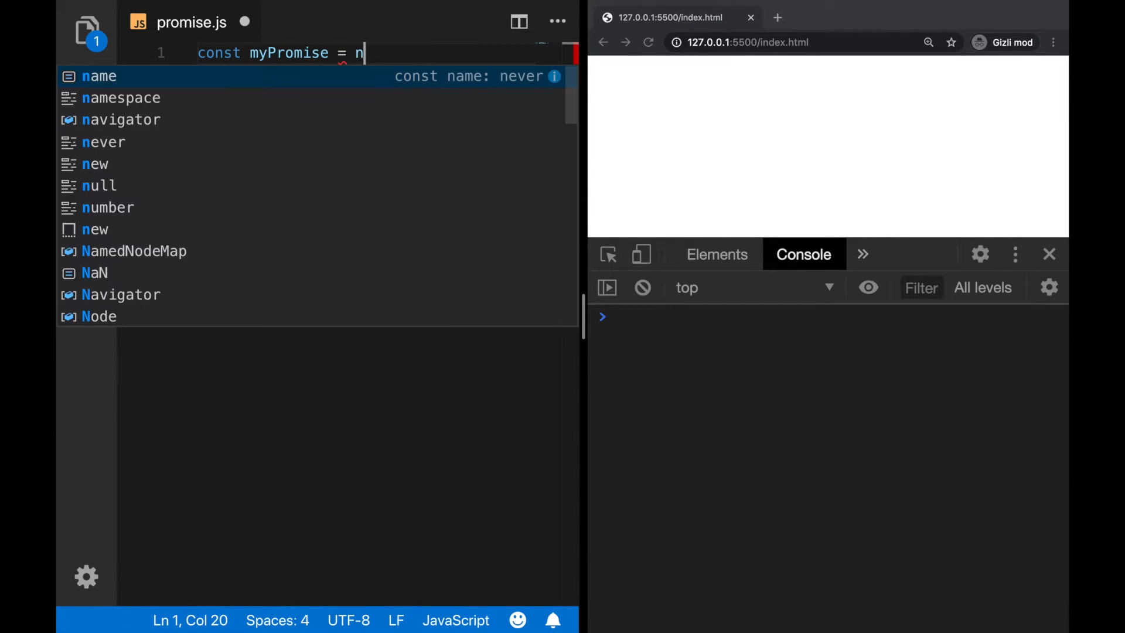
type("ew Promise();")
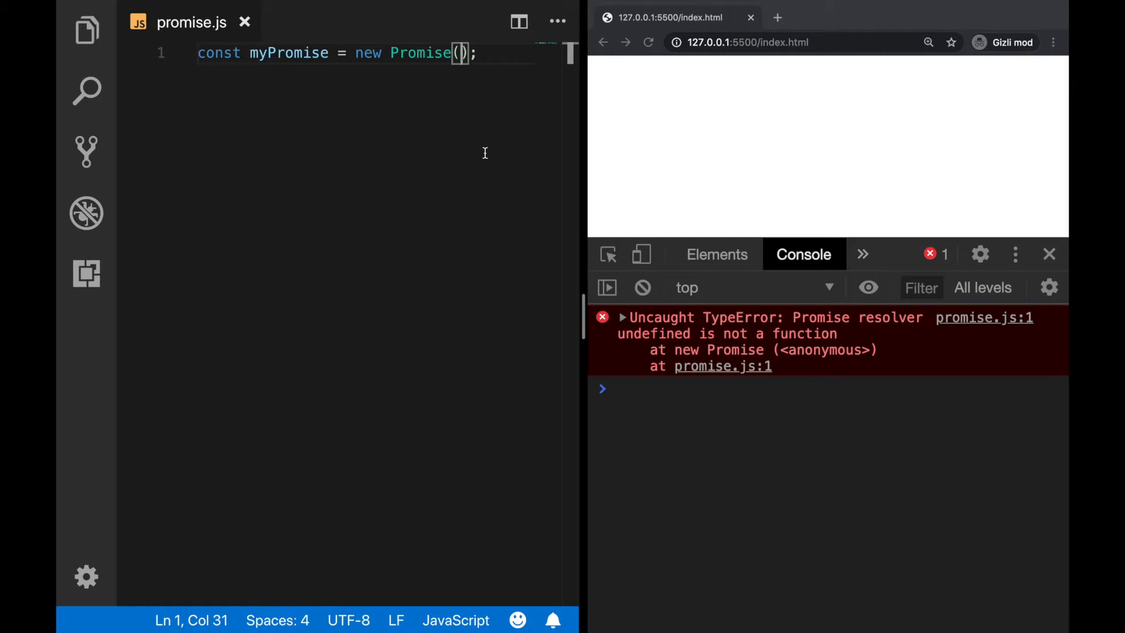
type("() => {")
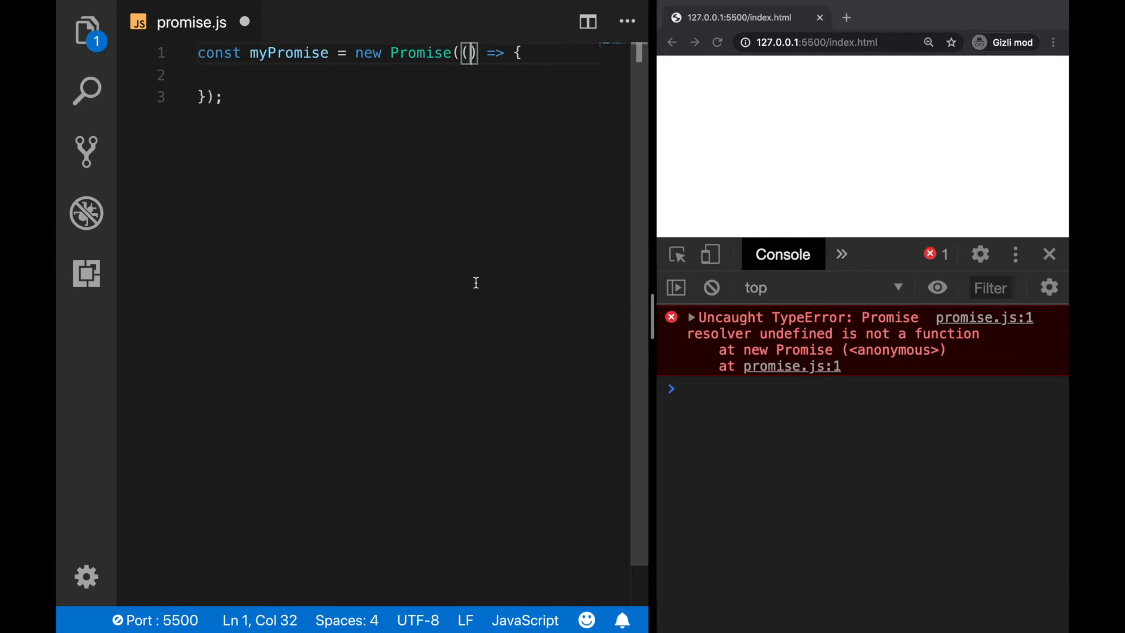
Add resolve and reject parameters and declare let connection = true; inside the executor.
type("resolve,")
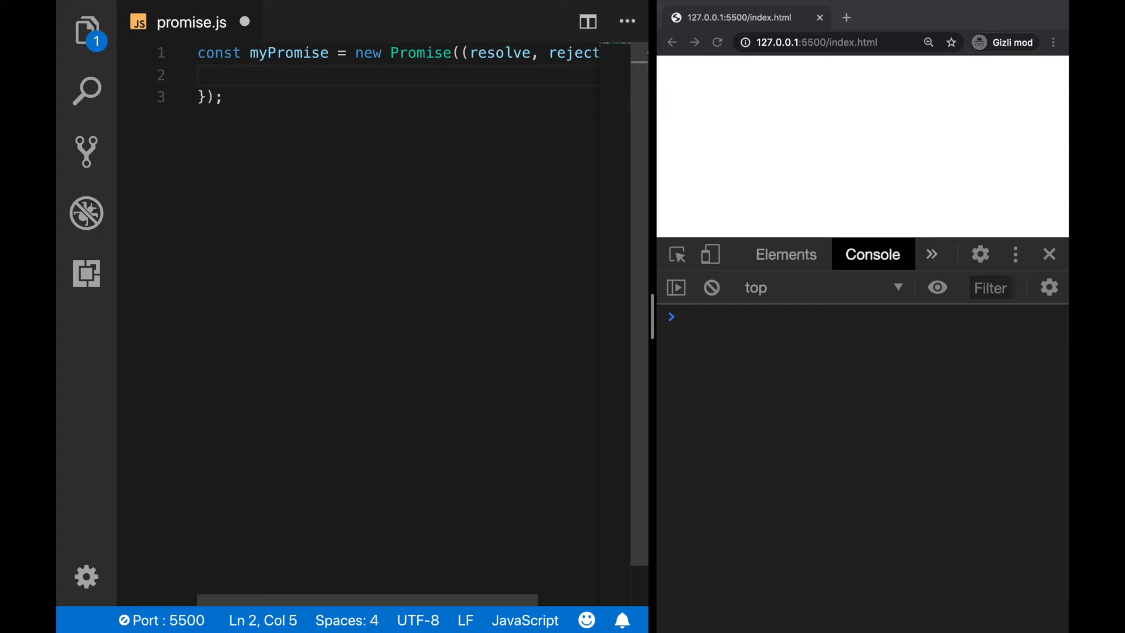
type("let conn")
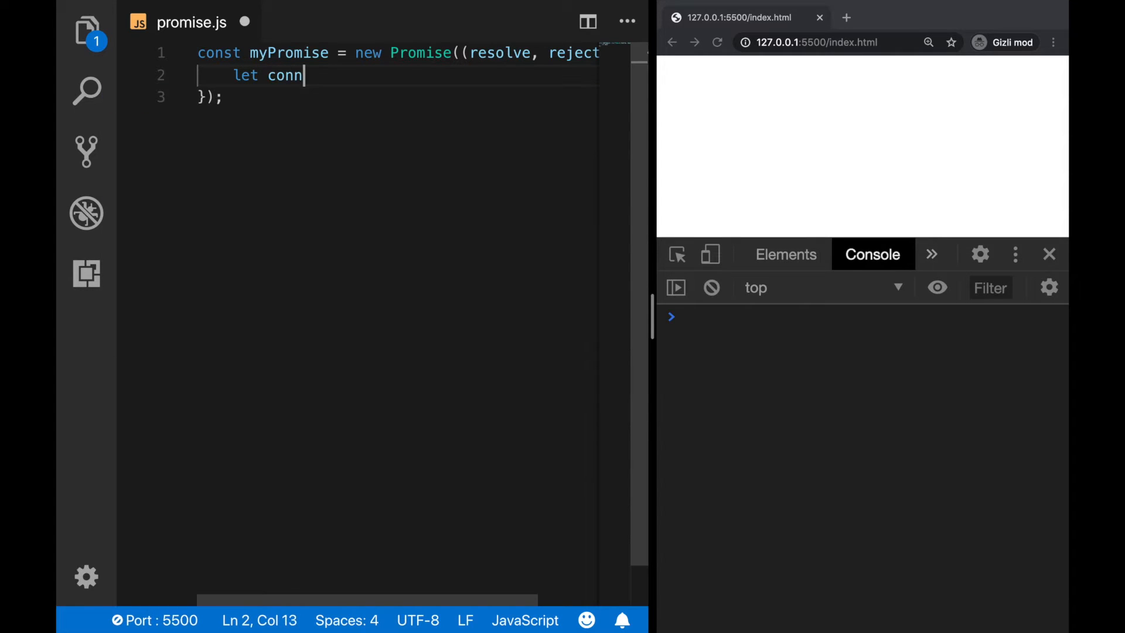
type("ection =")
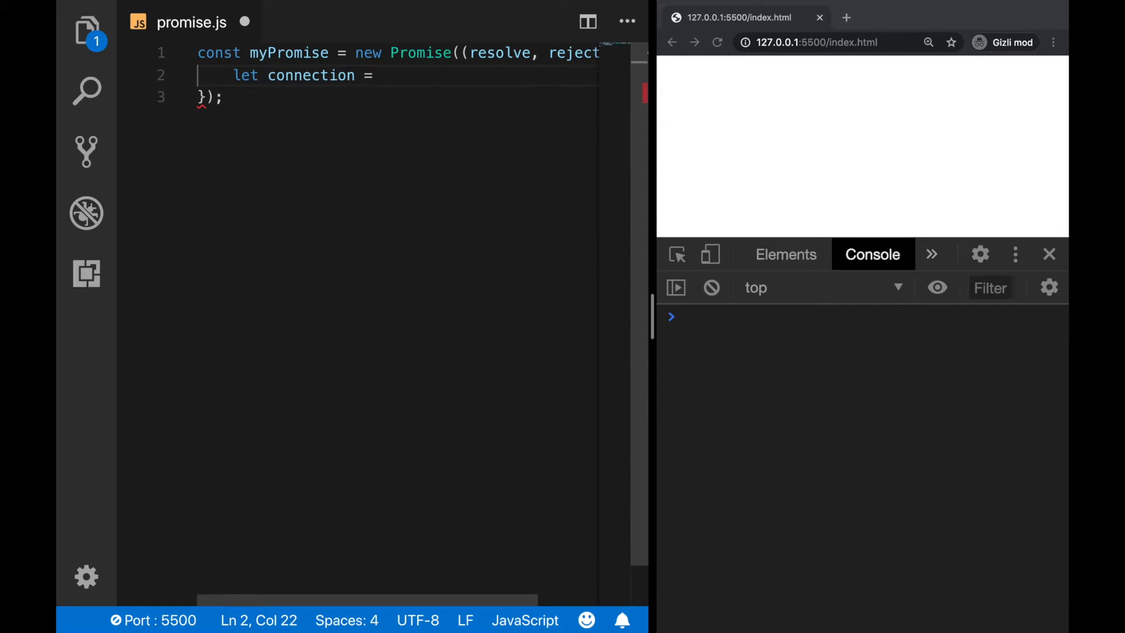
type("true")
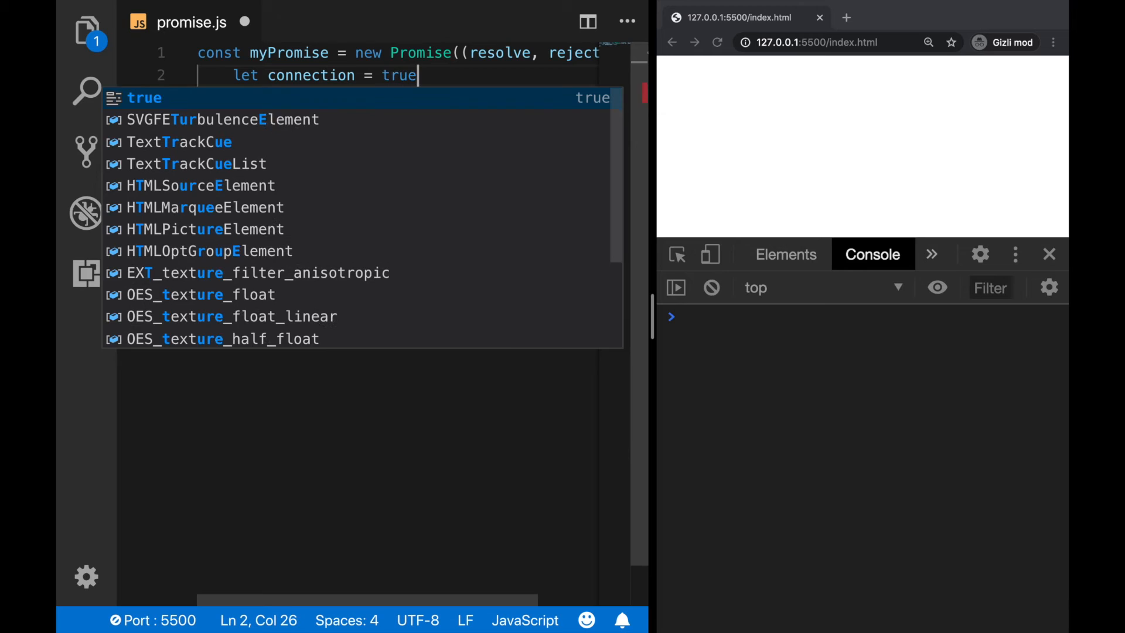
type(";")
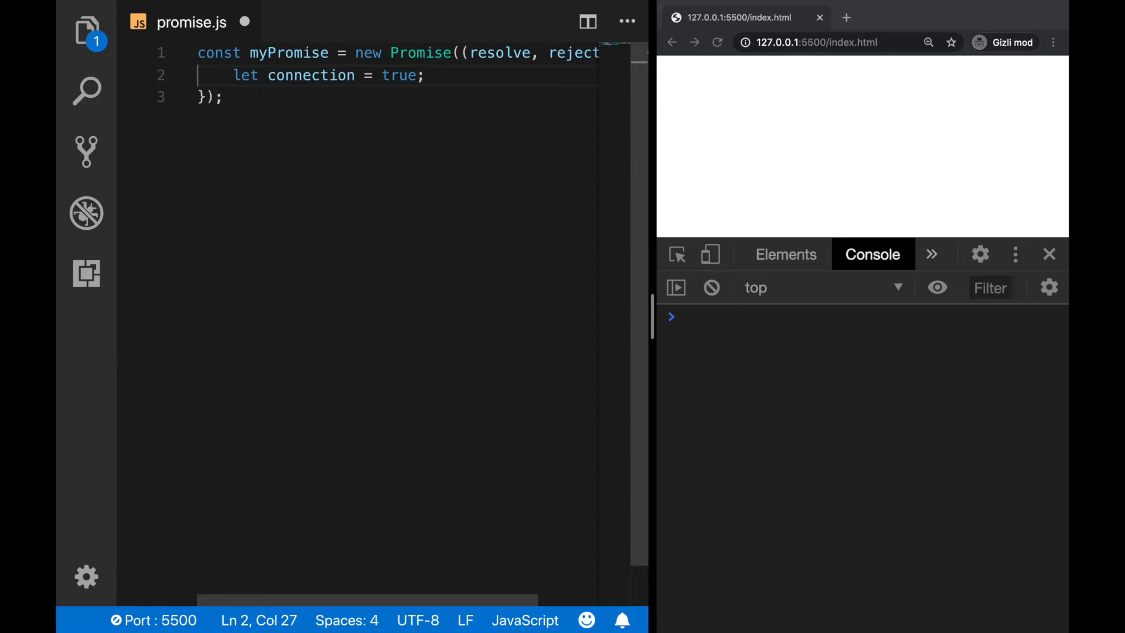
Add if (connection) calling resolve('Connection established').
type("if()")
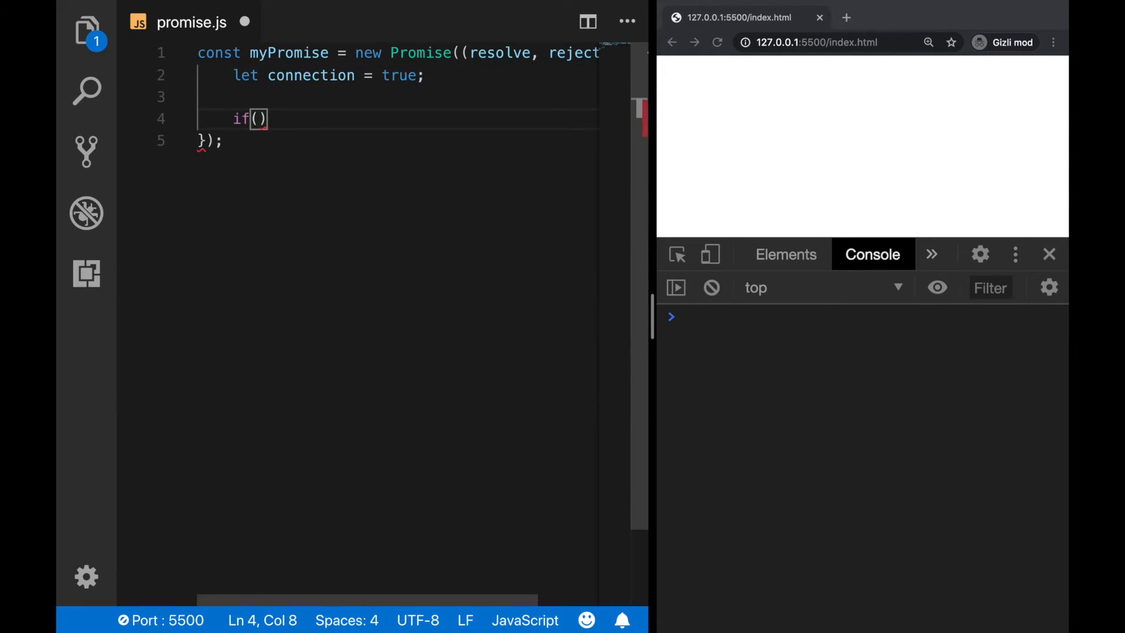
type("connection")
type("resolve(")
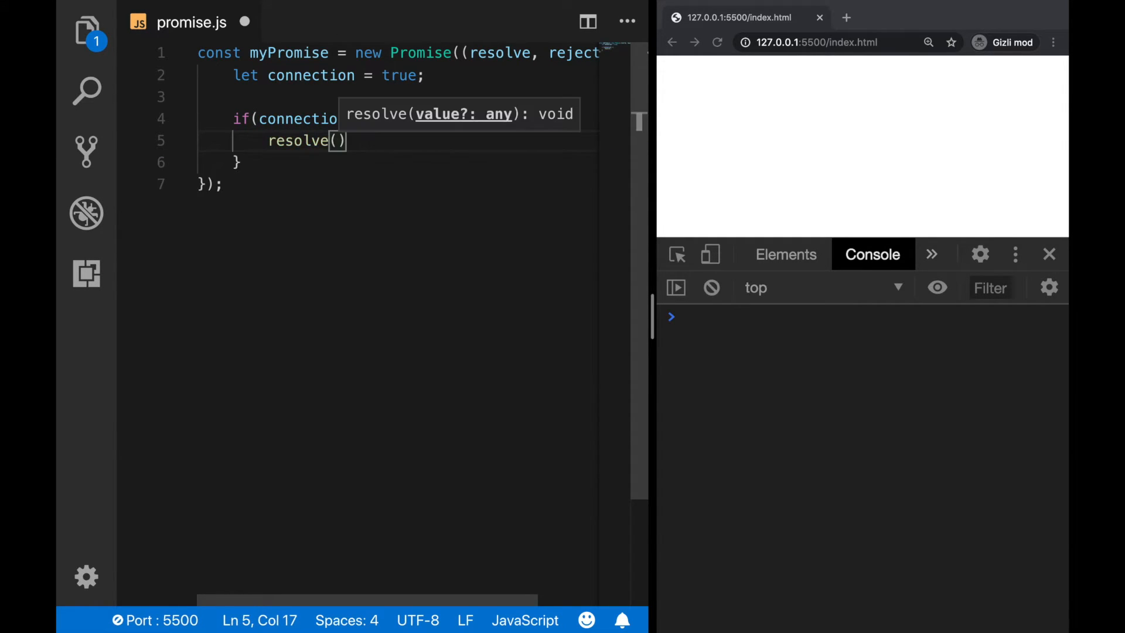
type("''")
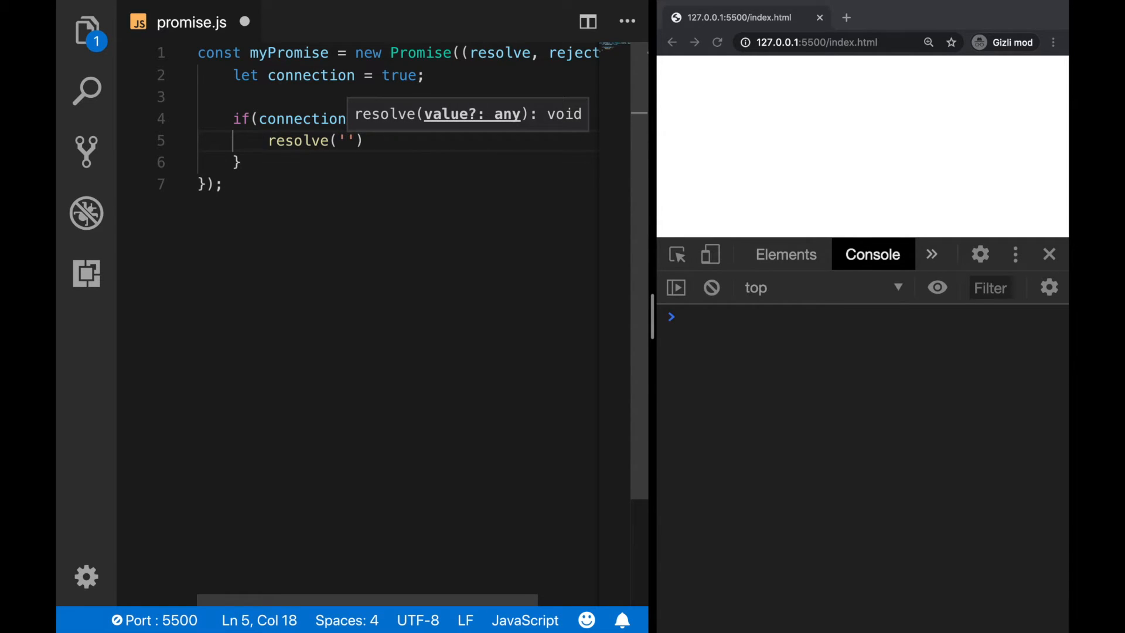
type("Connection")
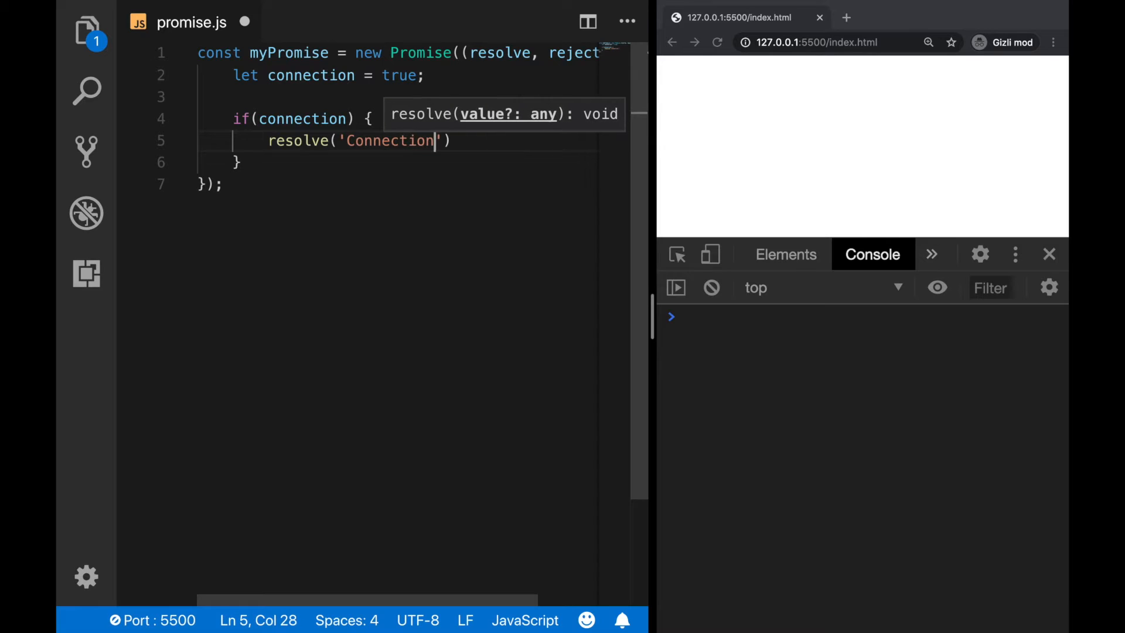
type("establish")
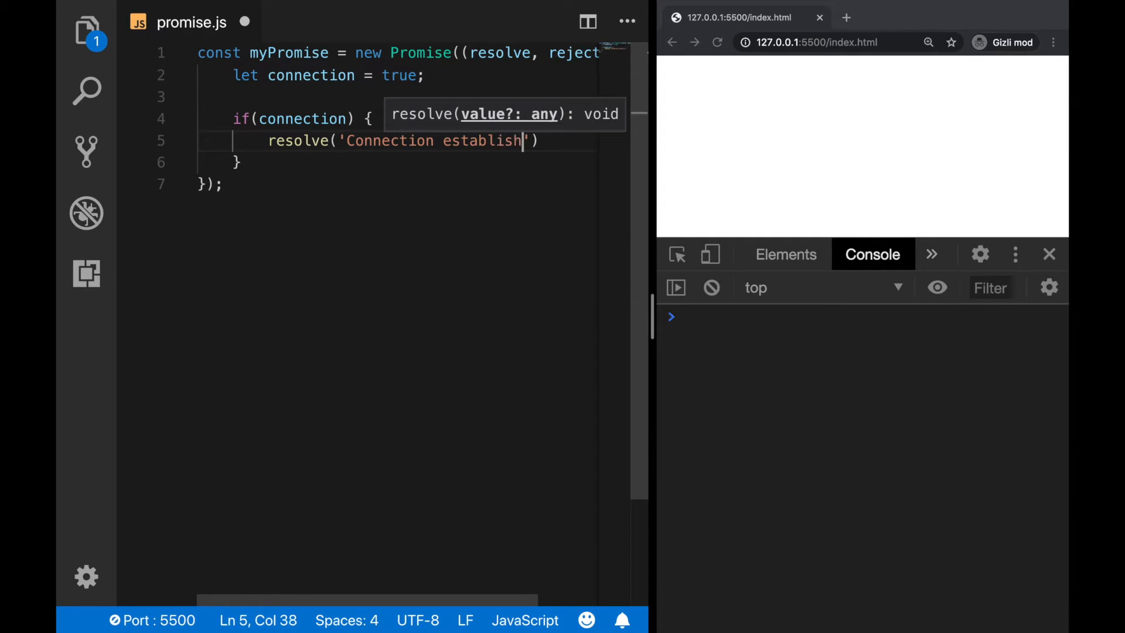
type("ed');")
left_click(398, 162)
type(" else {")
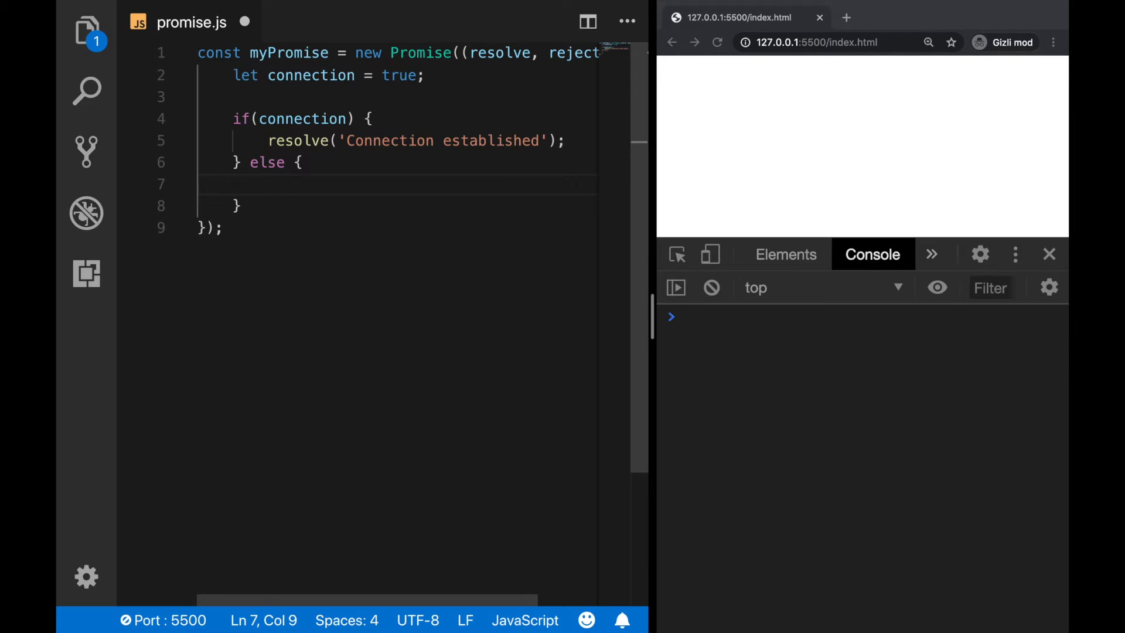
Add the else branch calling reject('Connection refused') and leave blank lines below.
type("reject")
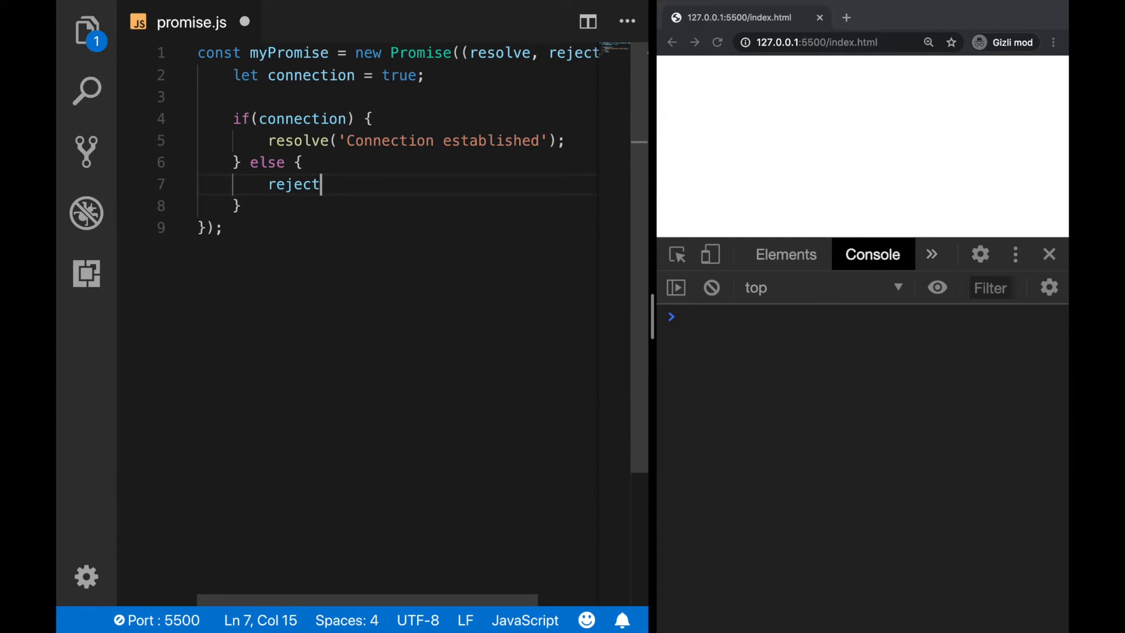
type("('Connec')")
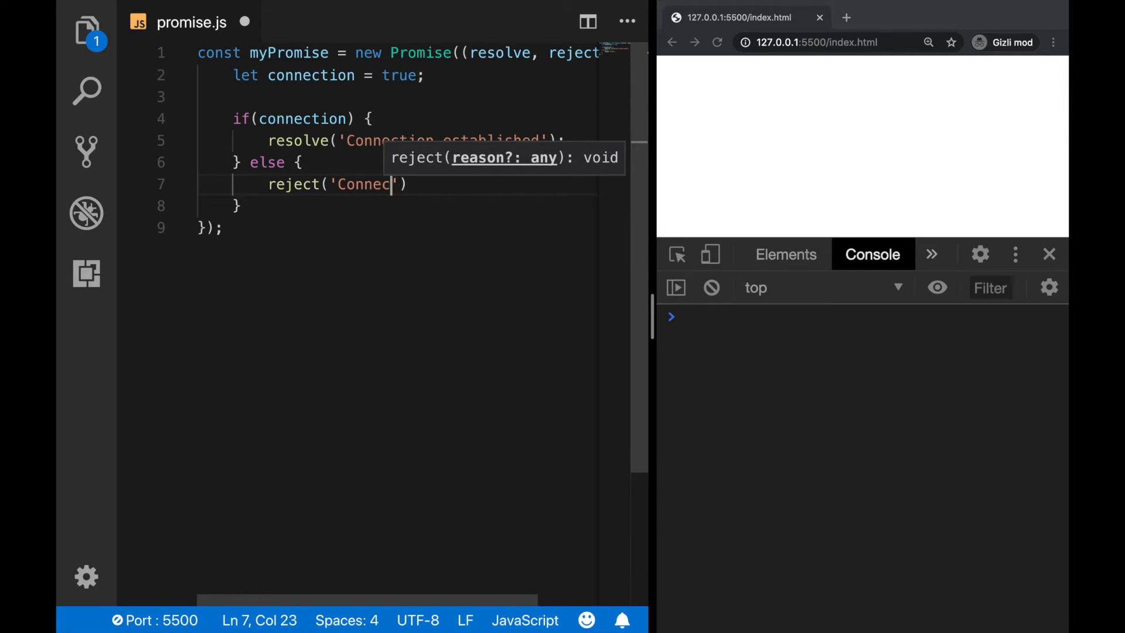
type("tion refused")
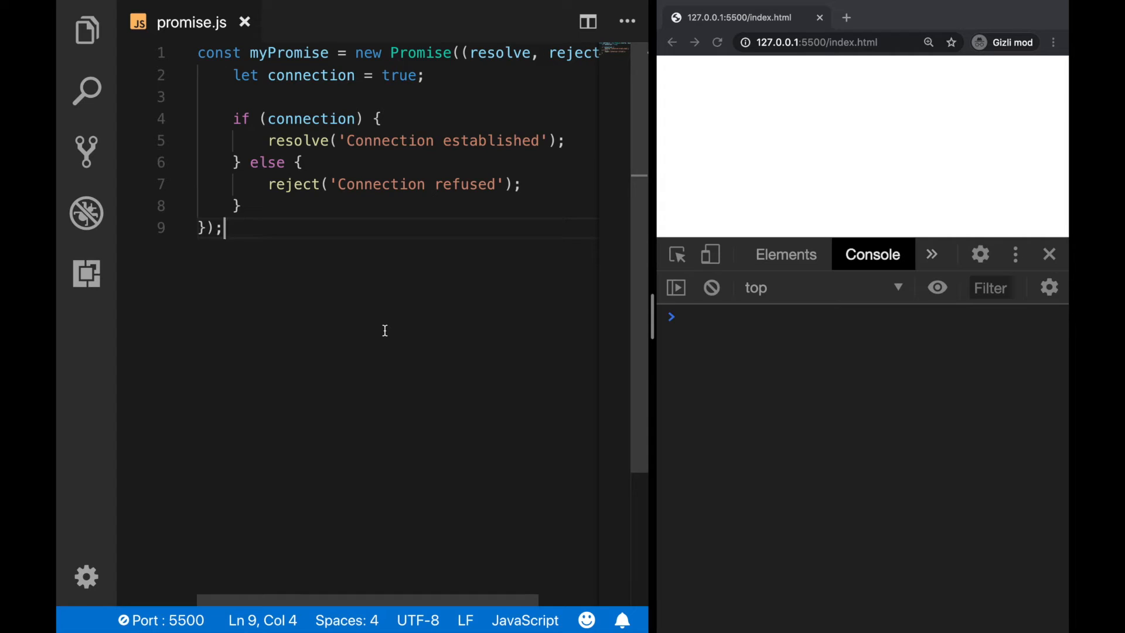
left_click_drag(329, 52, 522, 52)
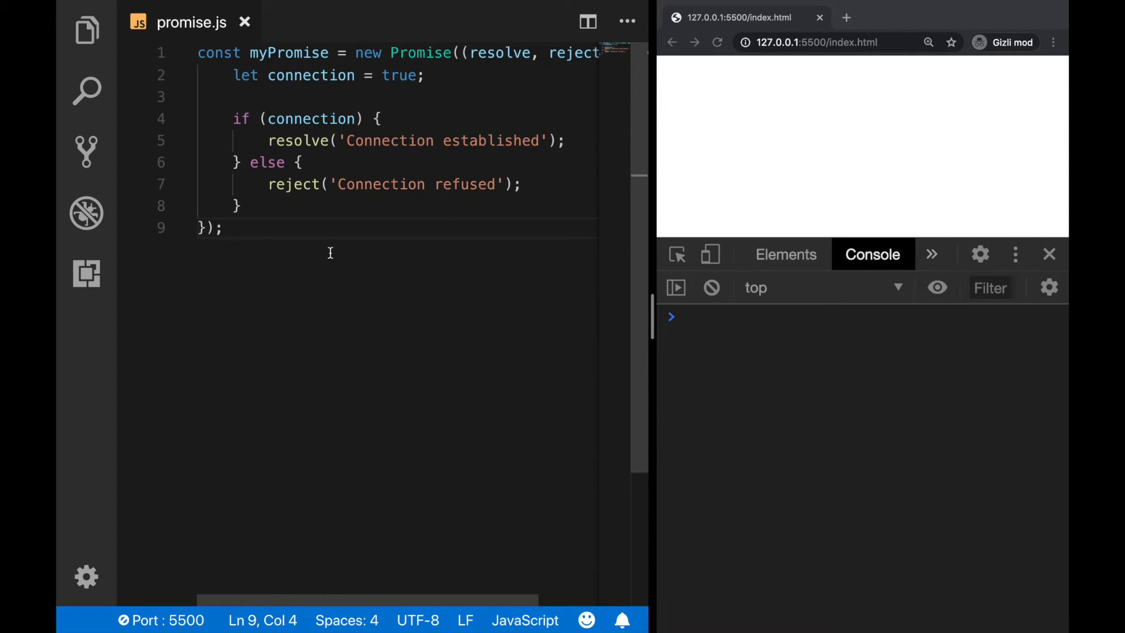
key("enter")
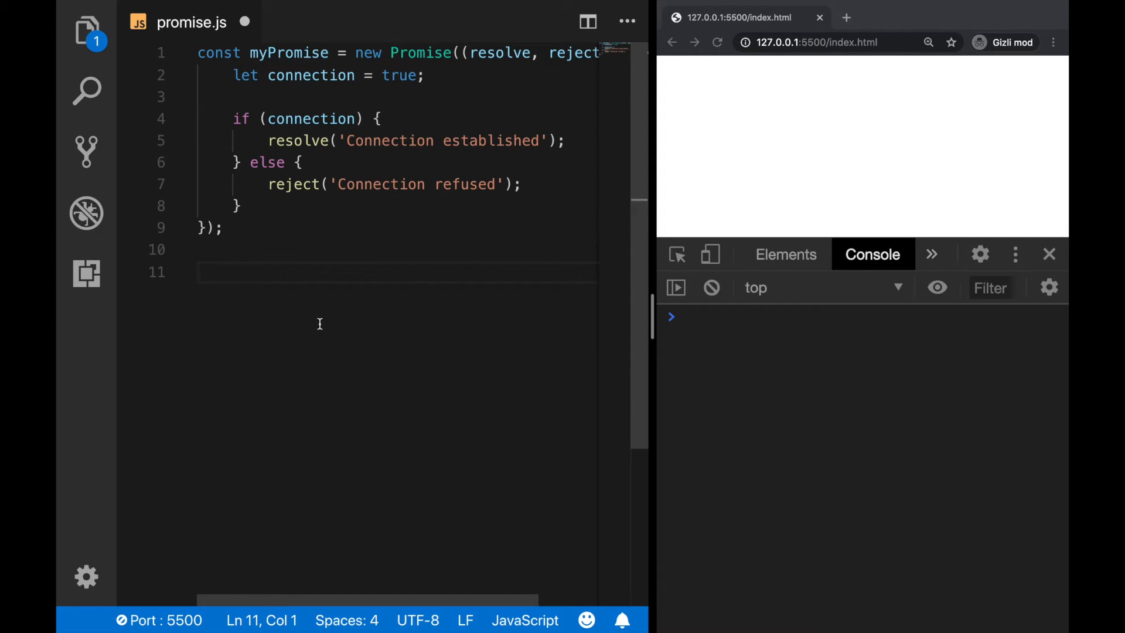
Write myPromise.then((message) => { console.log(message); }) to log 'Connection established'.
type("myPromise.then")
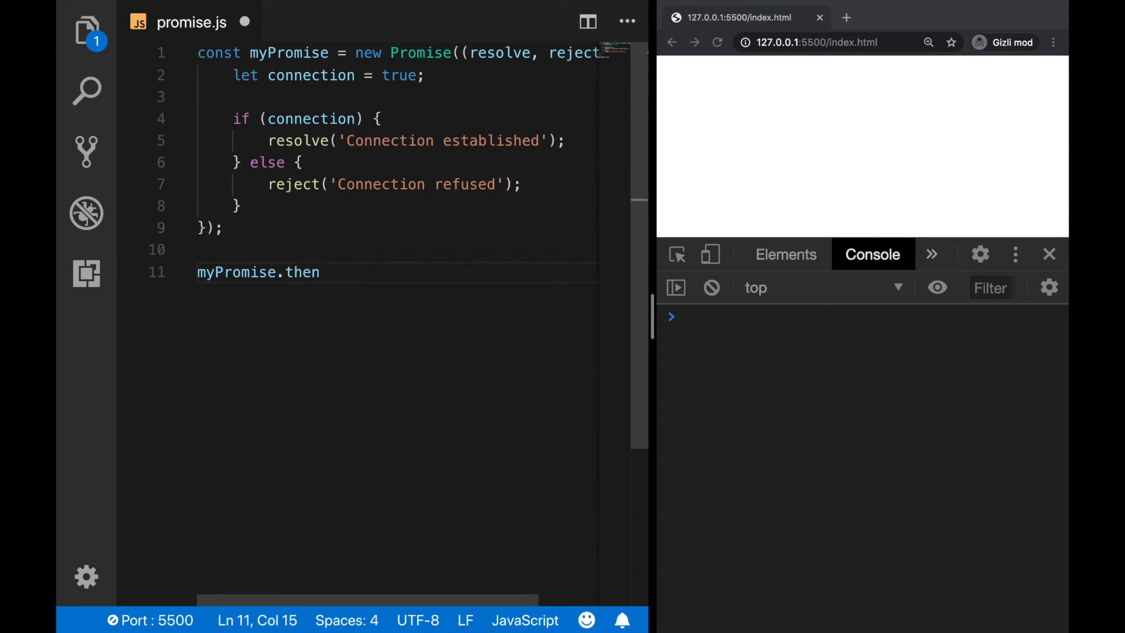
type("()")
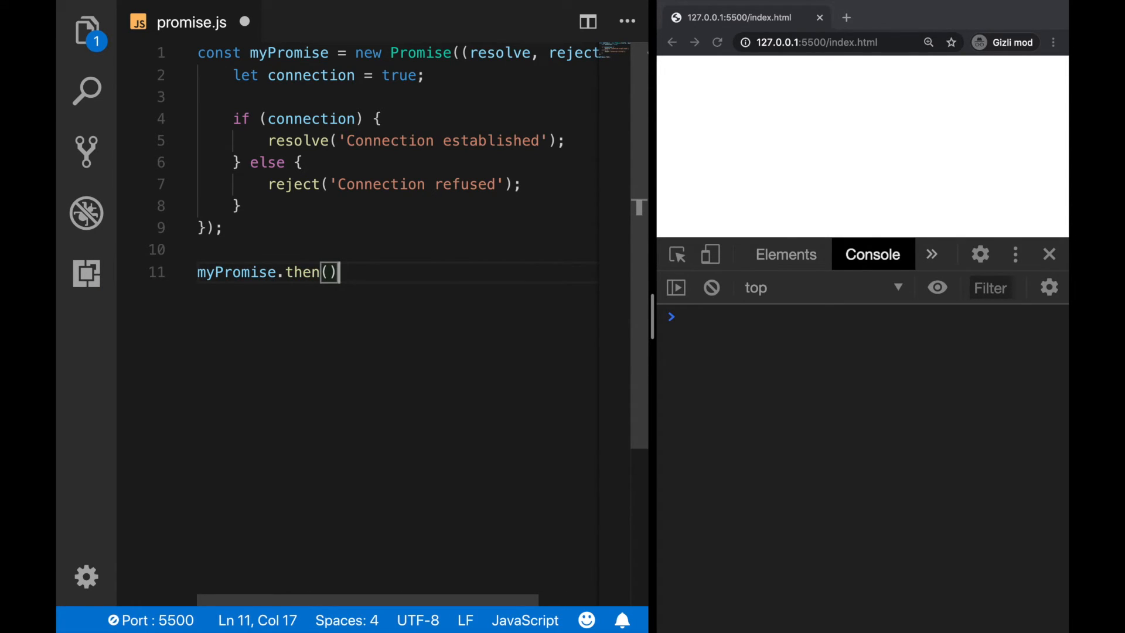
type(";")
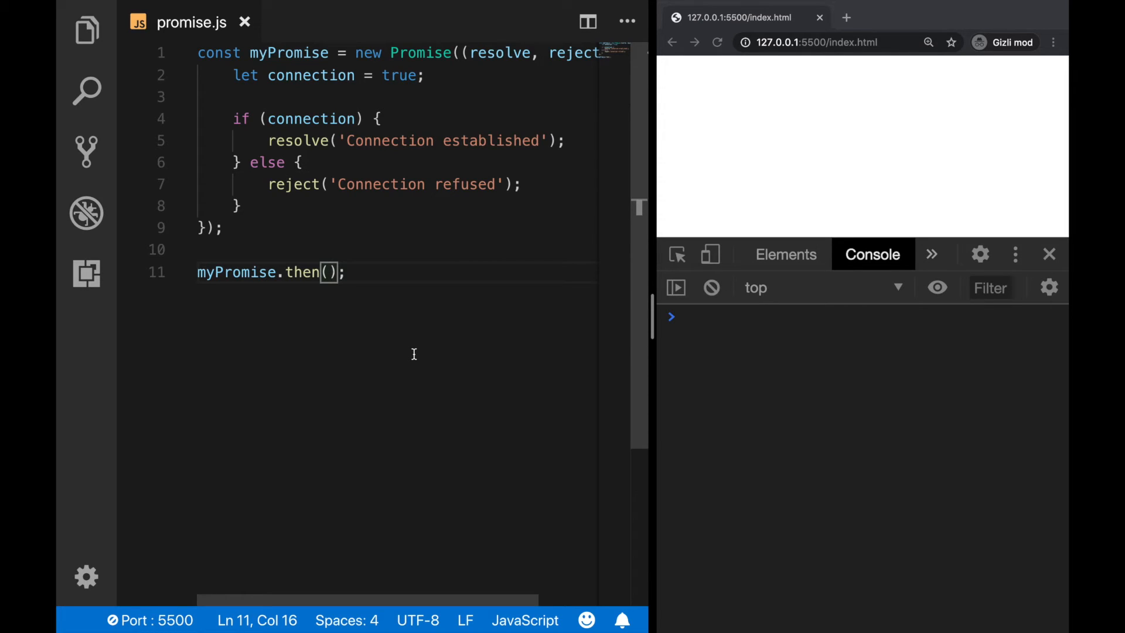
mouse_move(388, 394)
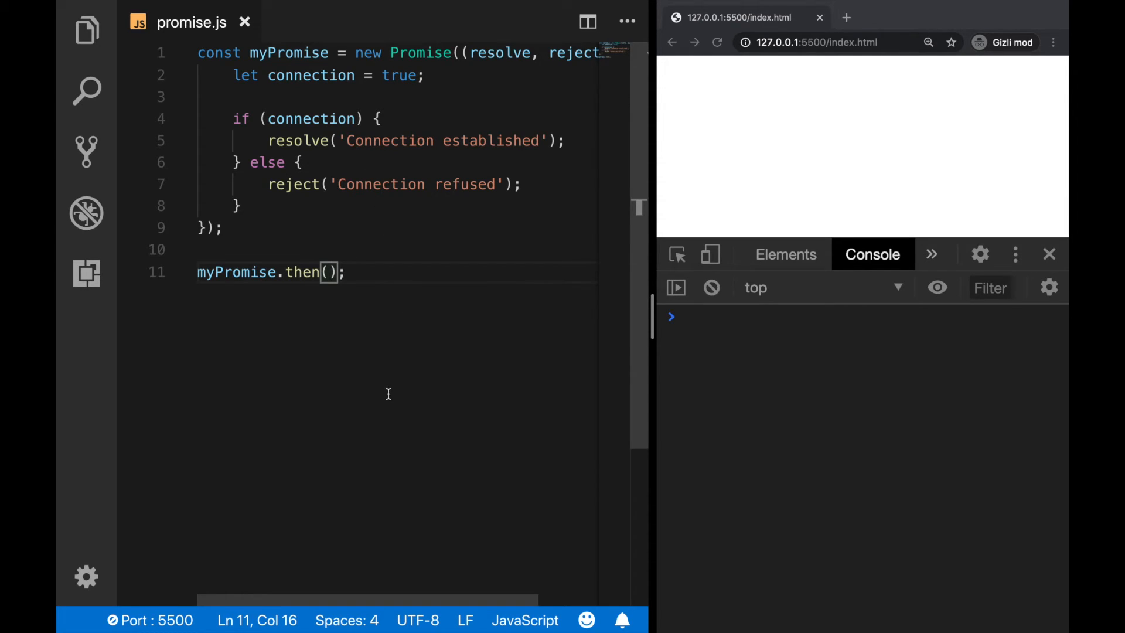
type("me)")
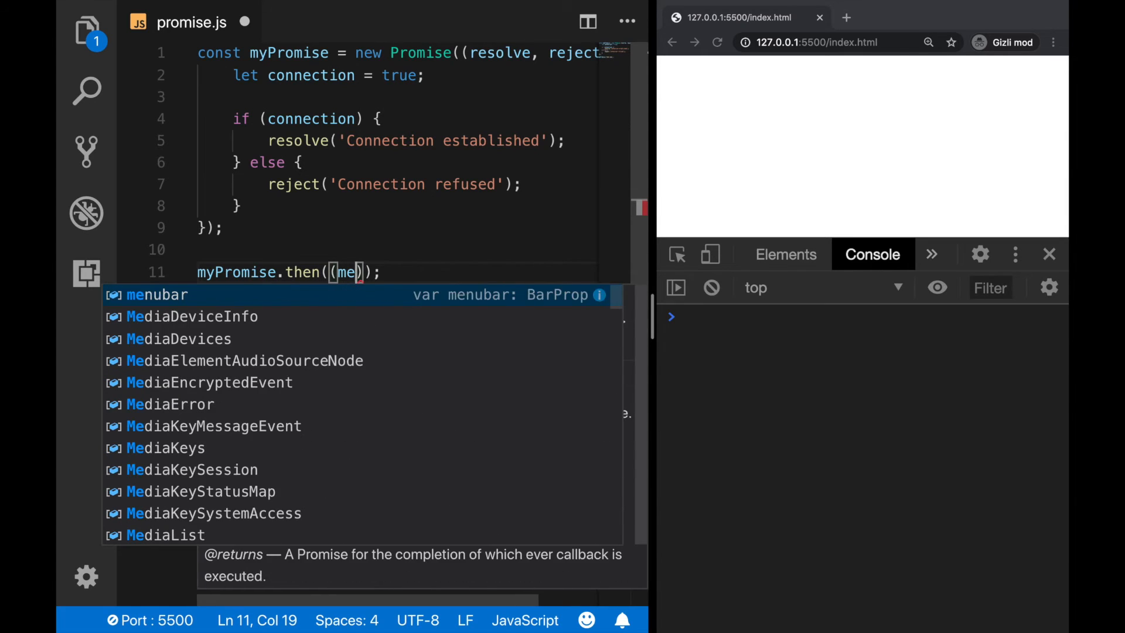
type("ssage) => {}")
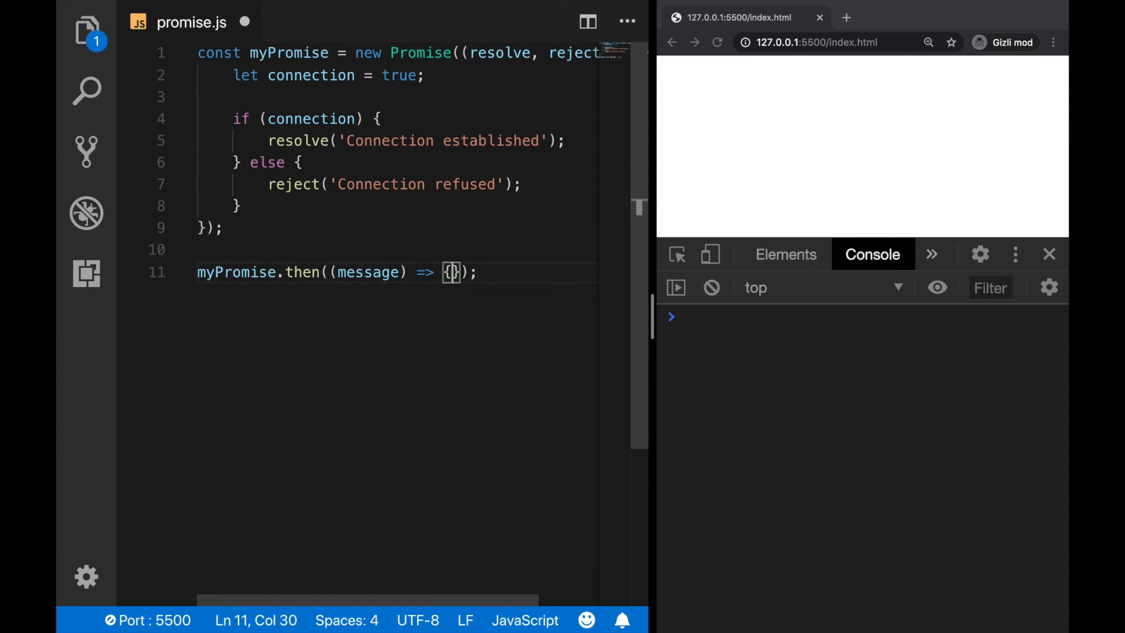
type("console.log()")
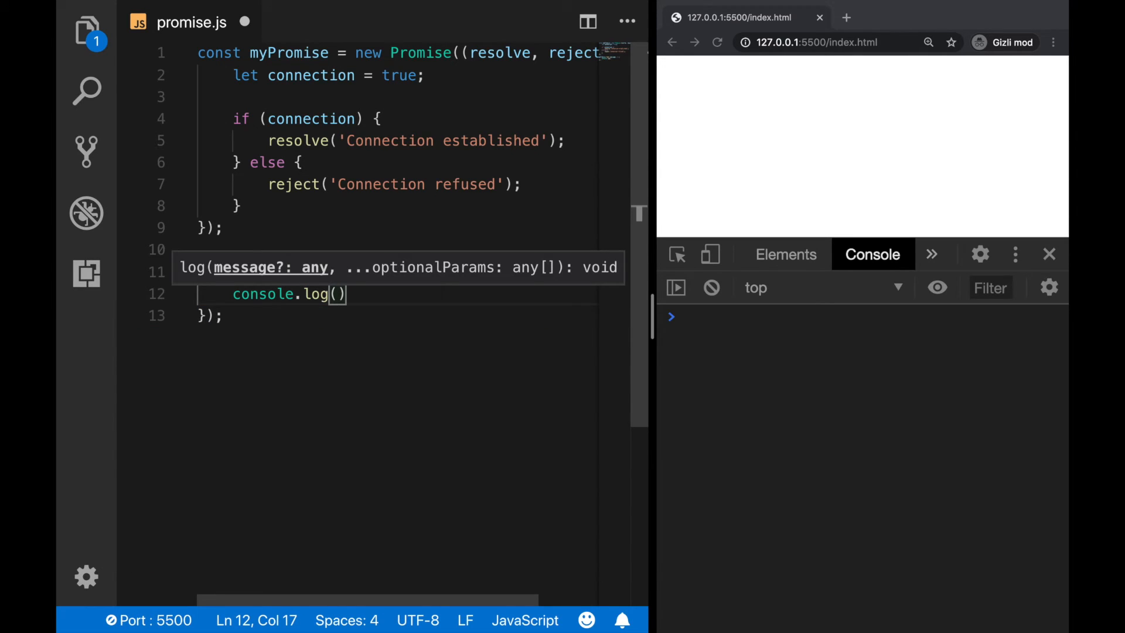
type("message")
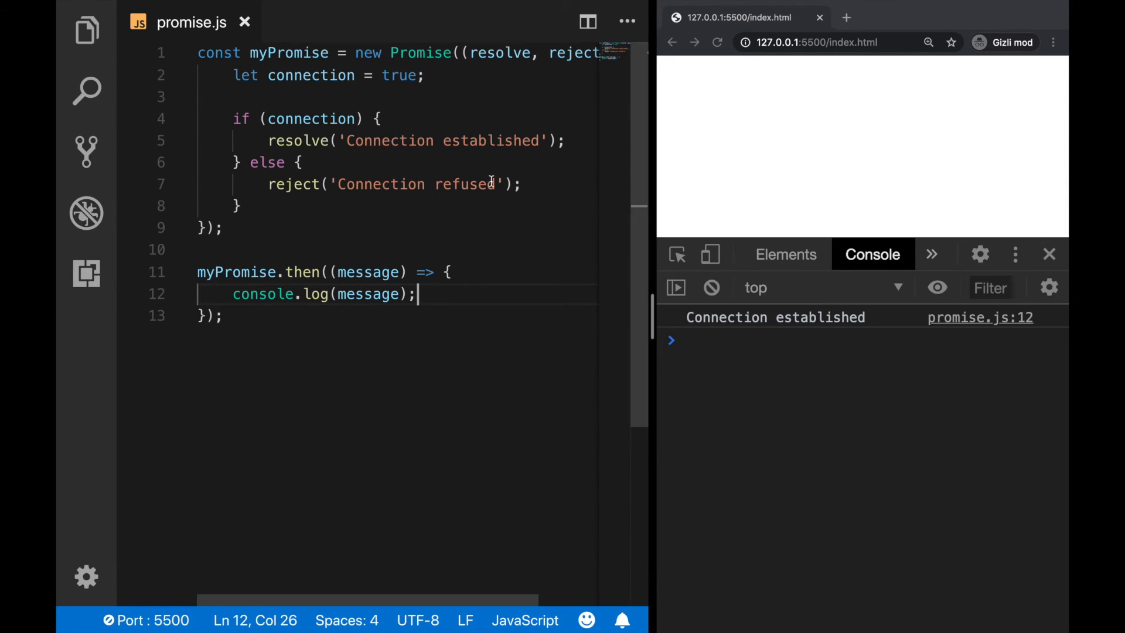
mouse_move(483, 127)
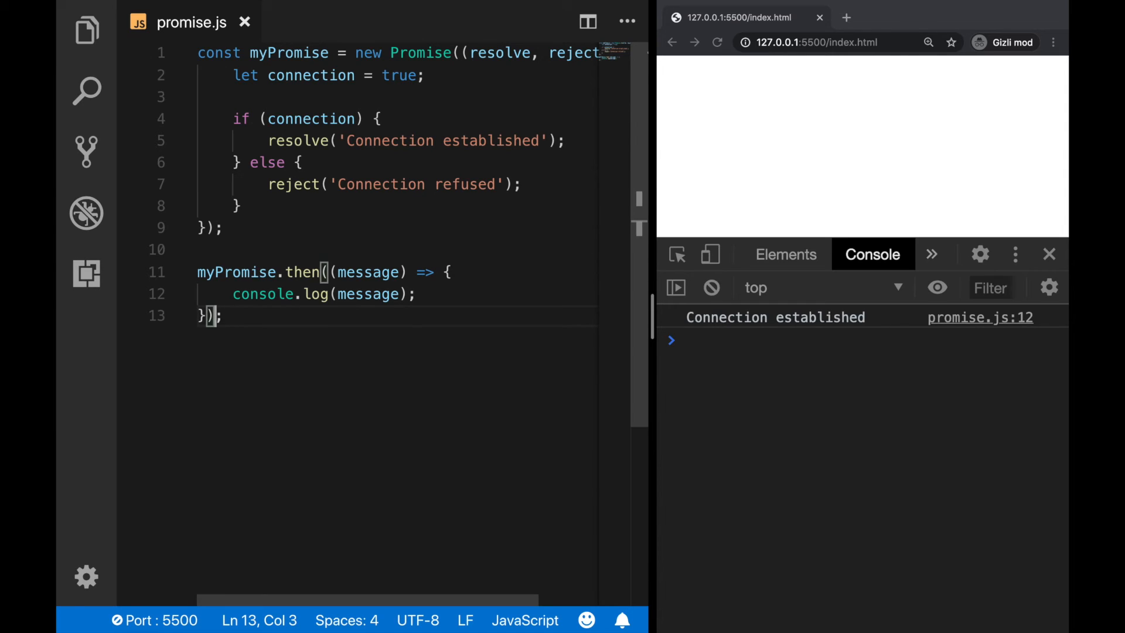
Chain .catch((message) => { console.log(message); }) after the then block.
type(".catch((message) => {")
type("console.log(message);")
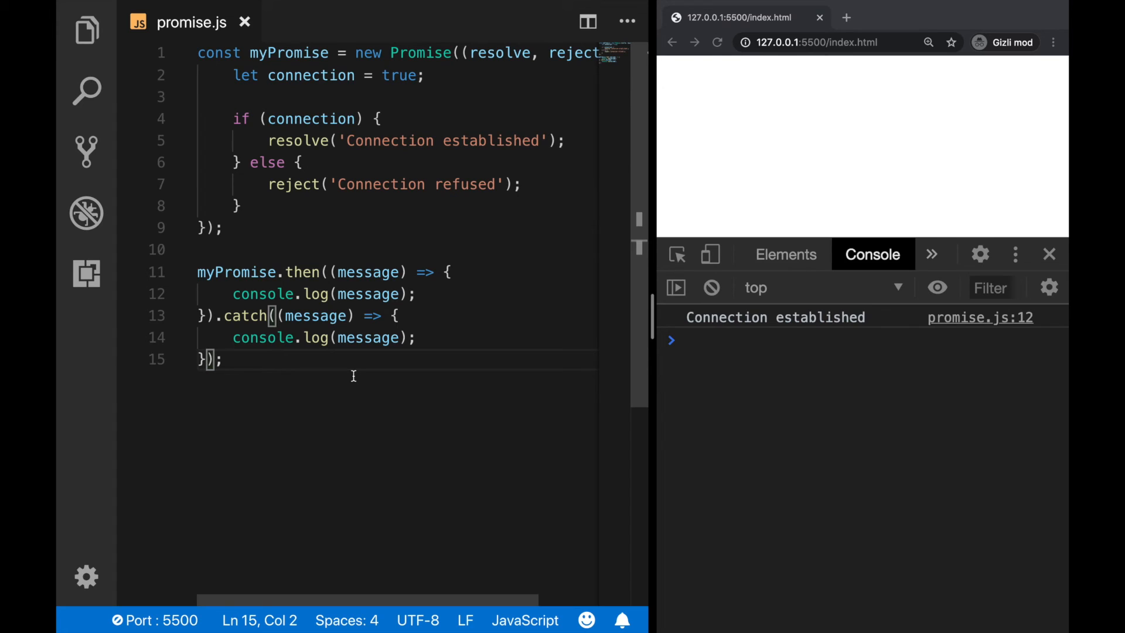
mouse_move(387, 87)
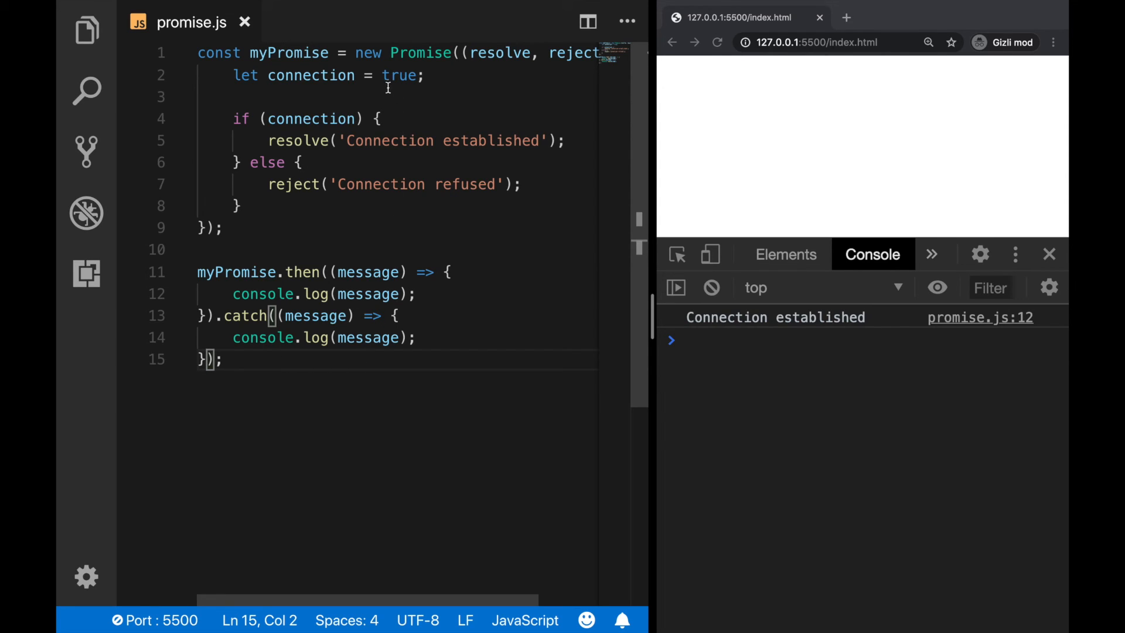
Change connection from true to false and confirm the console logs 'Connection refused'.
type("fa")
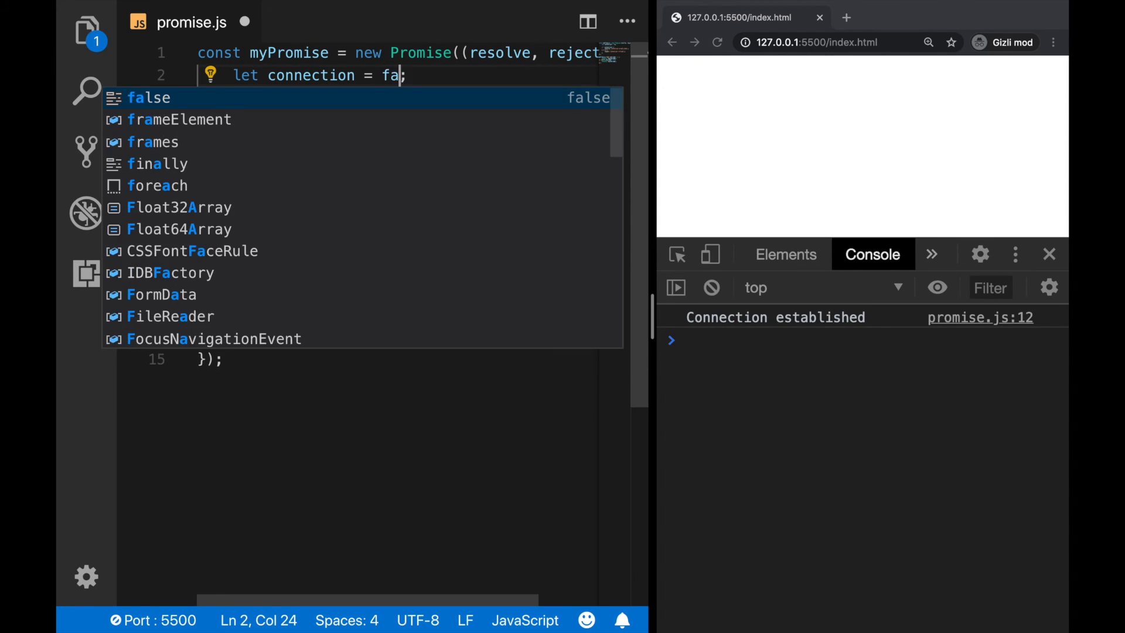
type("lse")
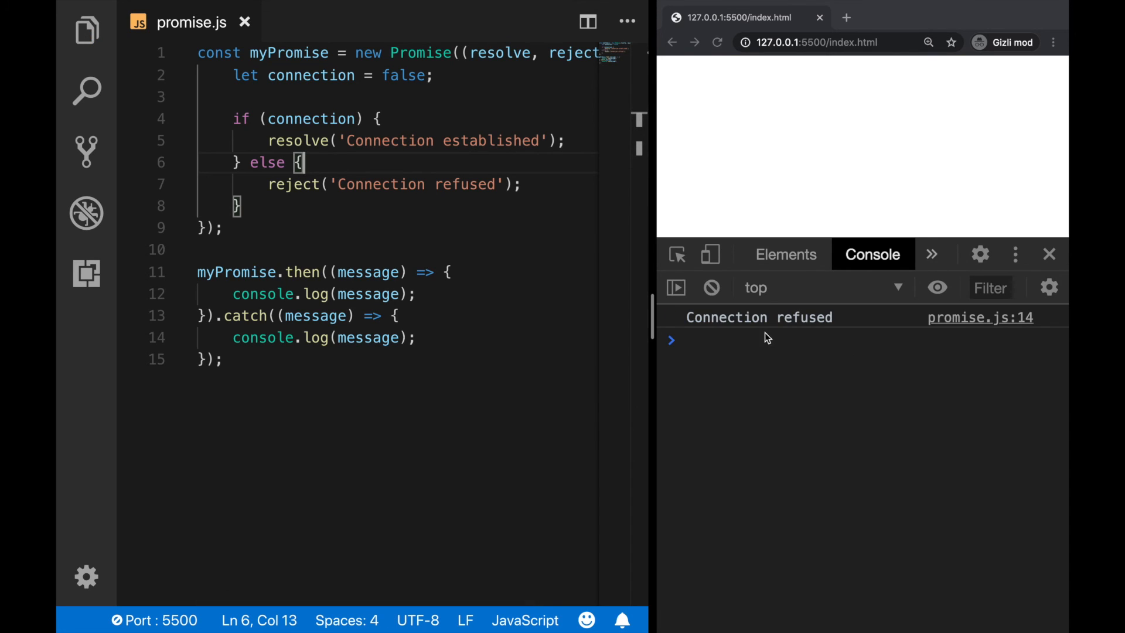
mouse_move(752, 329)
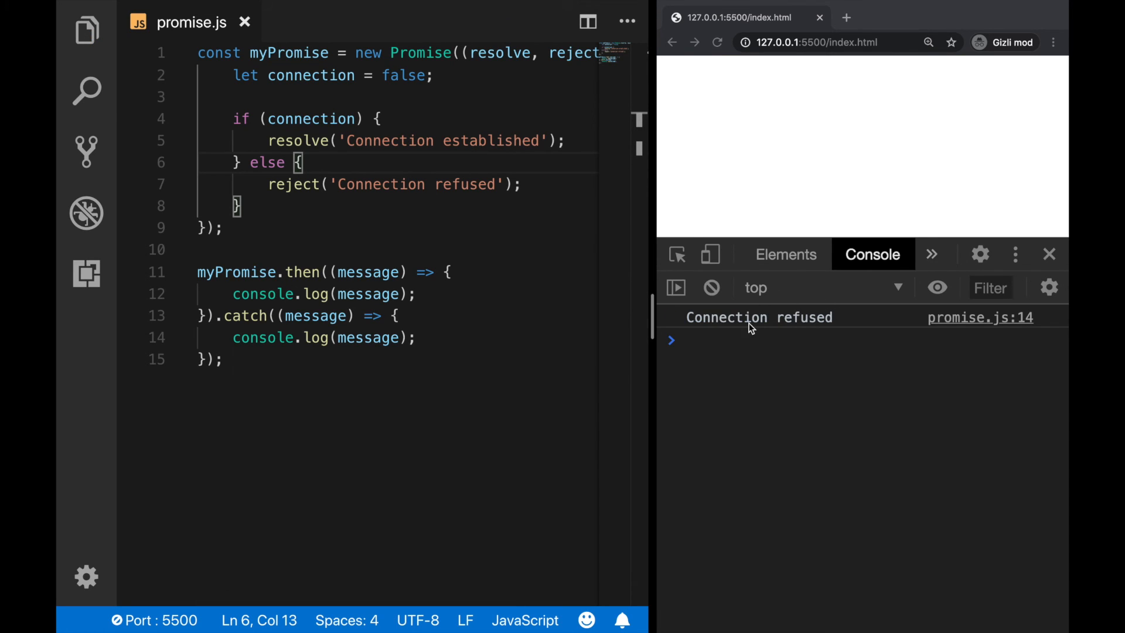
left_click(313, 184)
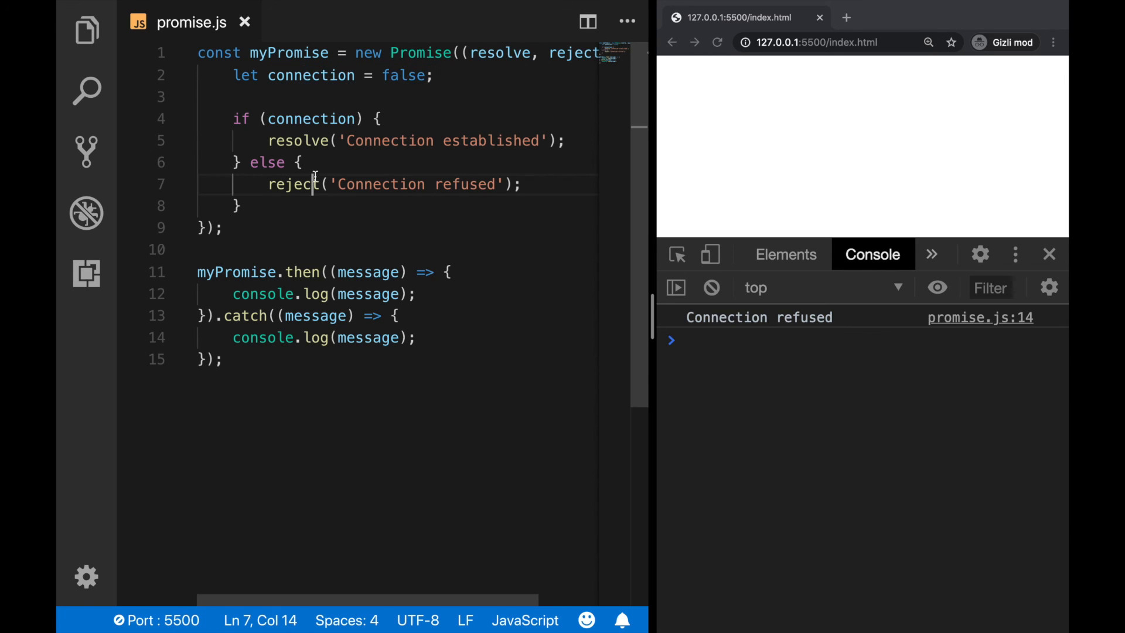